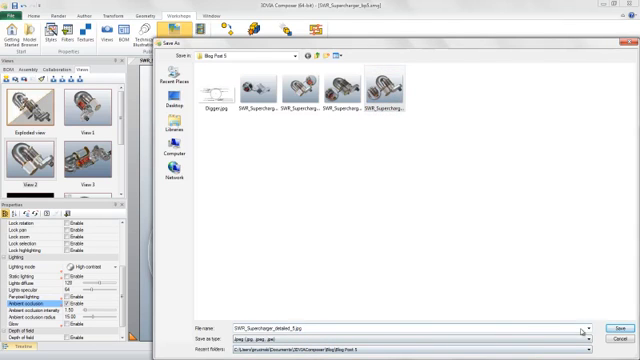
- Save the view as SWR_Supercharger_detailed_5.jpg in the Blog Post 5 folder
{"action": "left_click", "coordinate": [604, 326]}
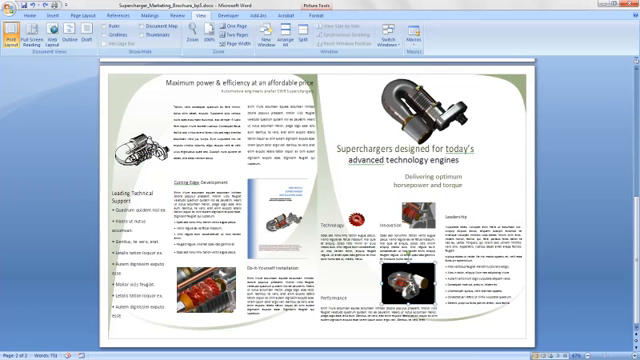
- Use Change Picture on the old brochure image and select SWR_Supercharger_detailed_5.jpg
{"action": "right_click", "coordinate": [420, 180]}
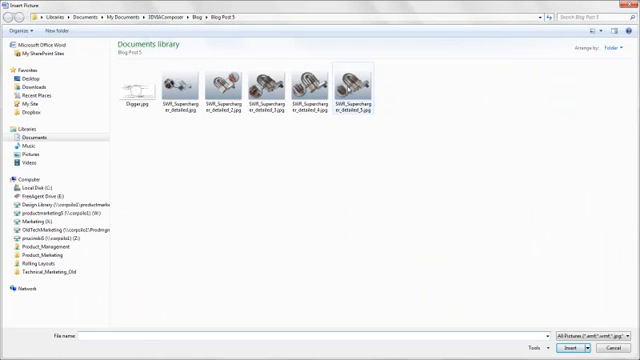
{"action": "left_click", "coordinate": [356, 88]}
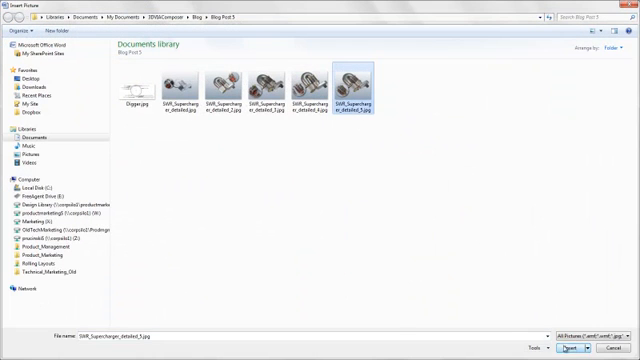